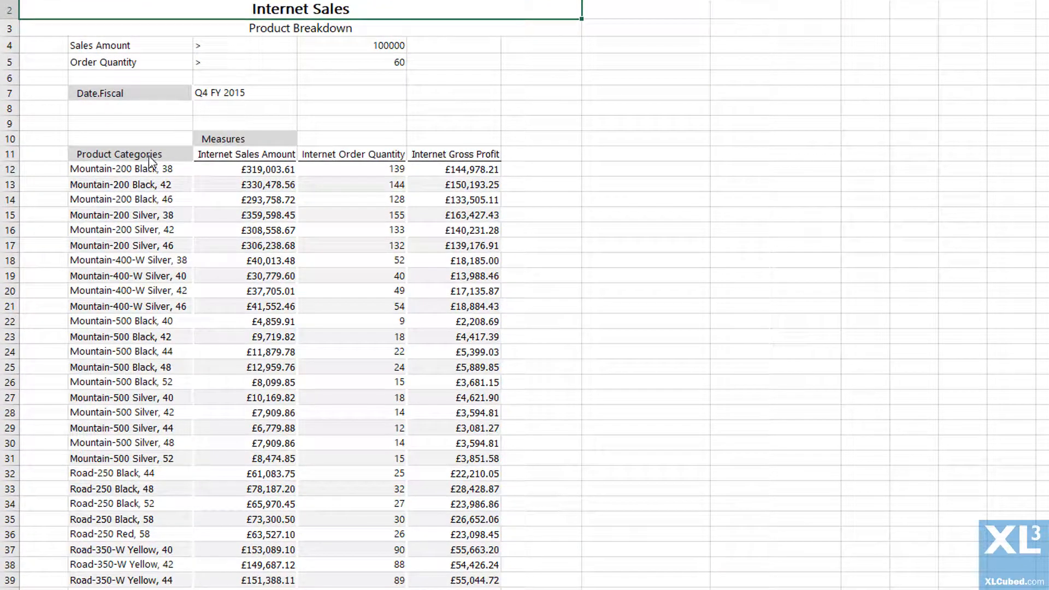
- Add a Filter result to the Product Categories members from the Advanced member options
{"action": "double_click", "coordinate": [119, 154]}
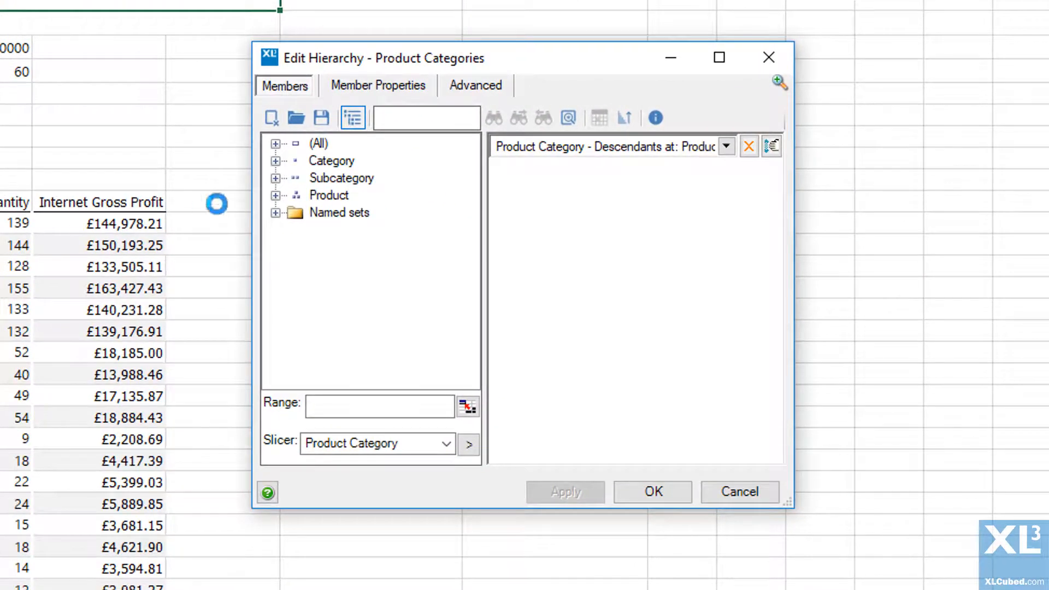
{"action": "left_click", "coordinate": [475, 86]}
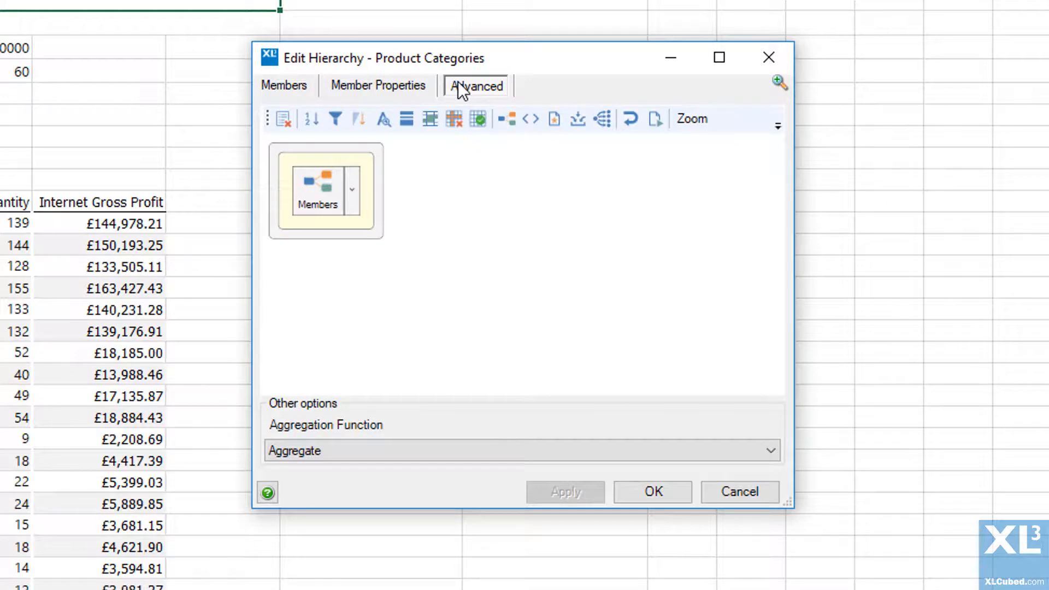
{"action": "left_click", "coordinate": [351, 189]}
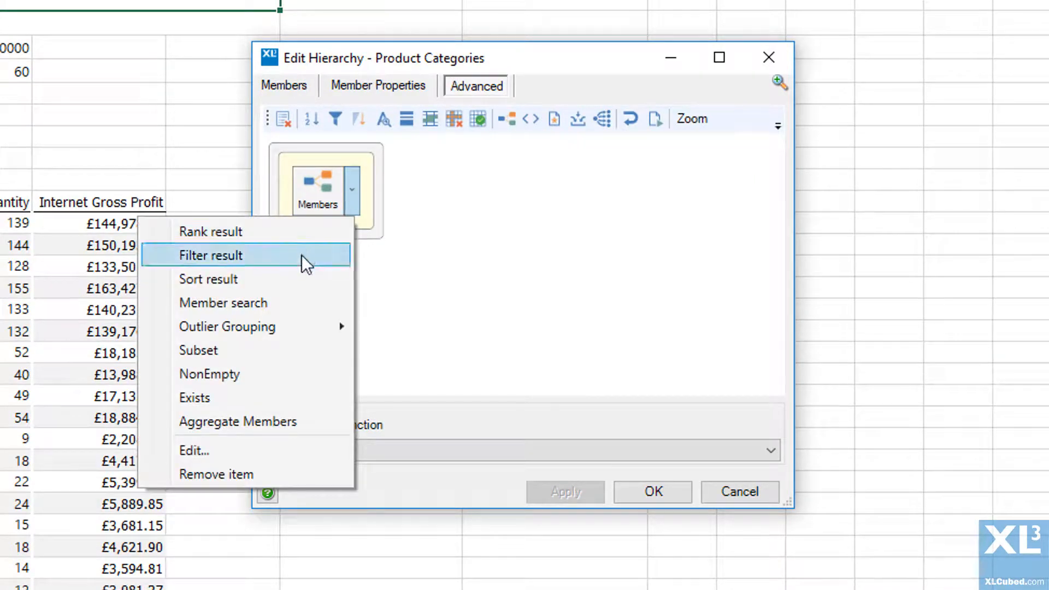
{"action": "left_click", "coordinate": [211, 255]}
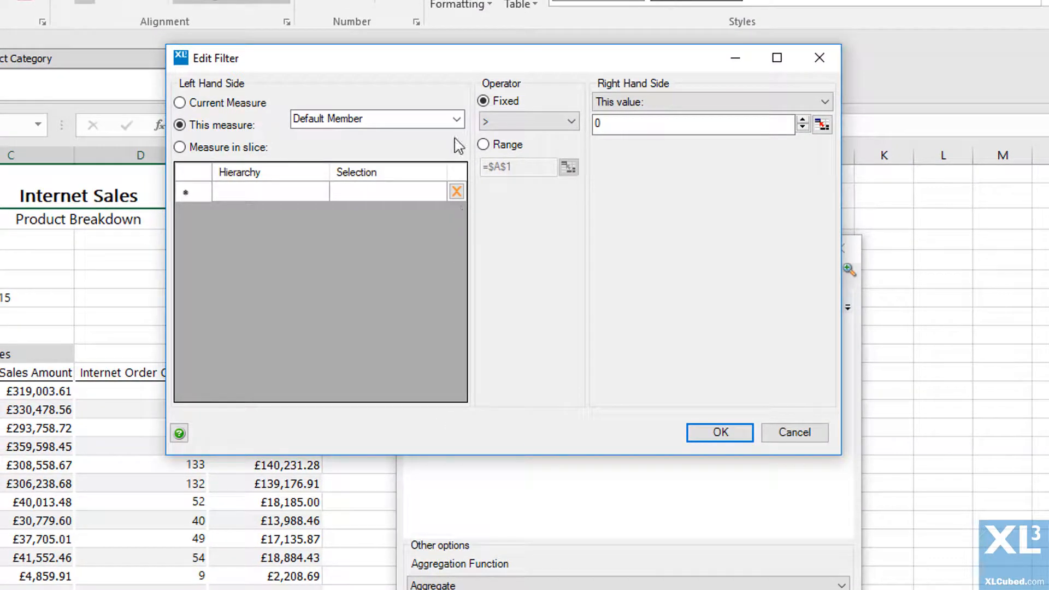
- Filter on Internet Sales Amount with operator from $C$4 and value from $D$4 (>100000)
{"action": "left_click", "coordinate": [456, 119]}
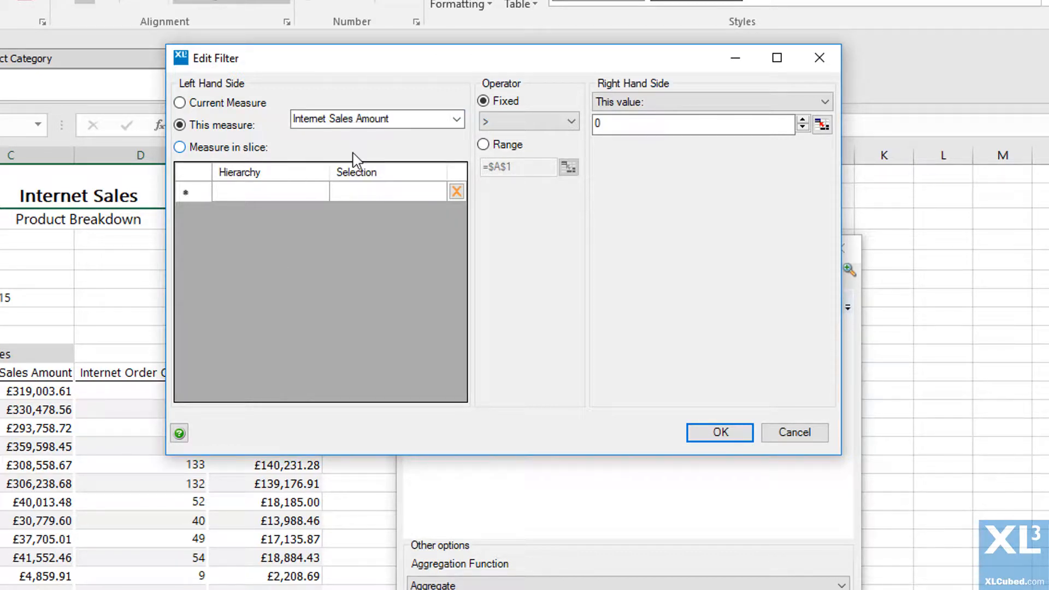
{"action": "mouse_move", "coordinate": [503, 153]}
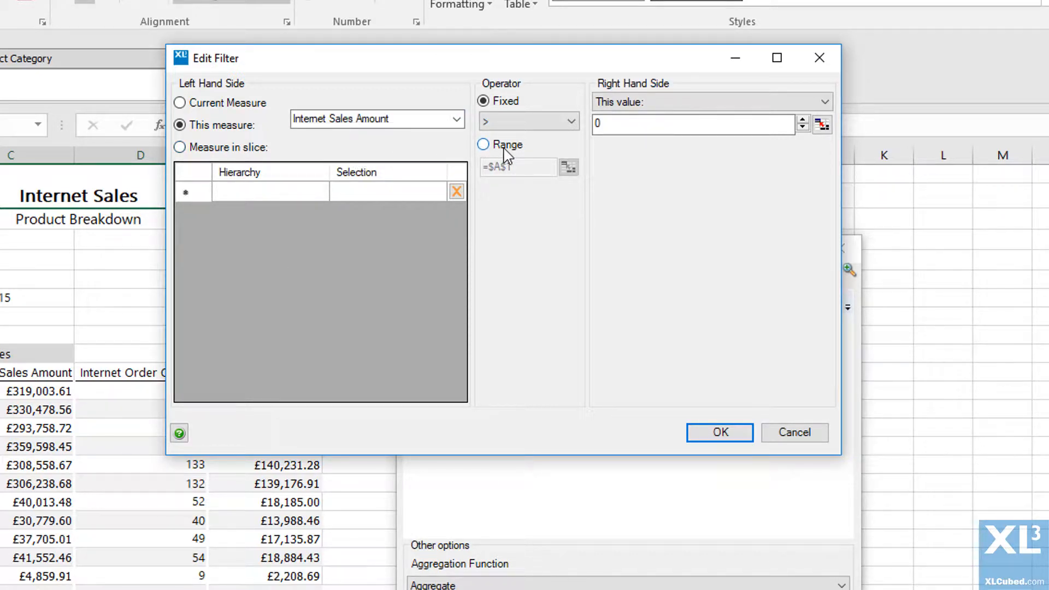
{"action": "left_click", "coordinate": [483, 144]}
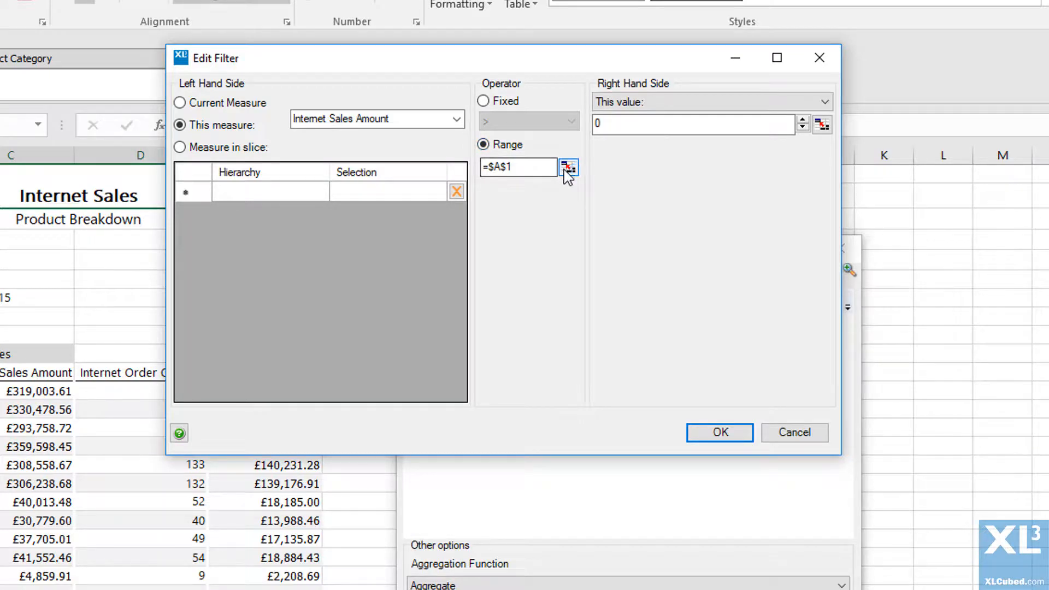
{"action": "left_click", "coordinate": [568, 167]}
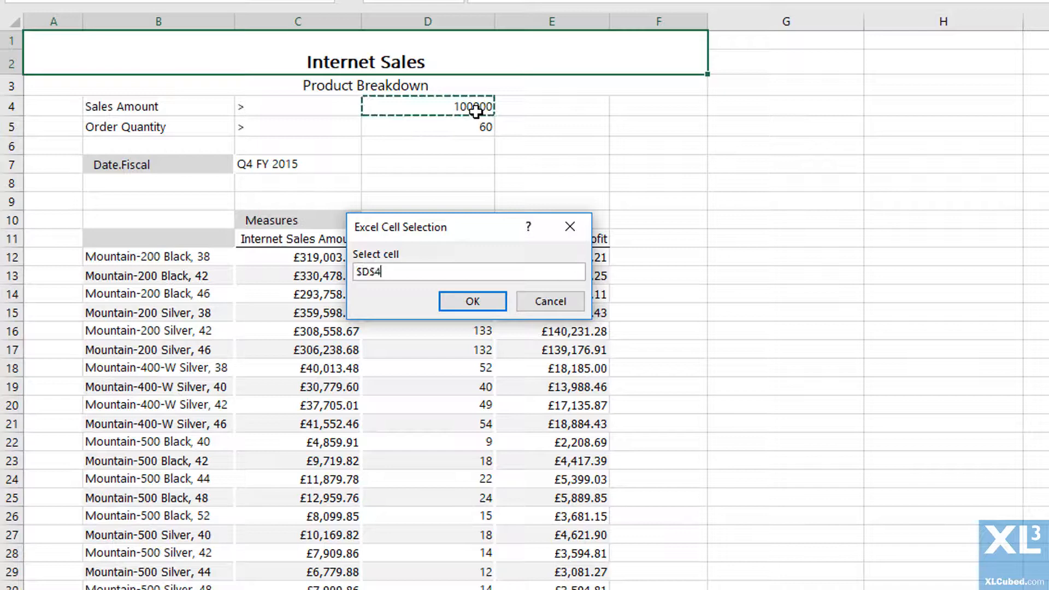
{"action": "left_click", "coordinate": [472, 301]}
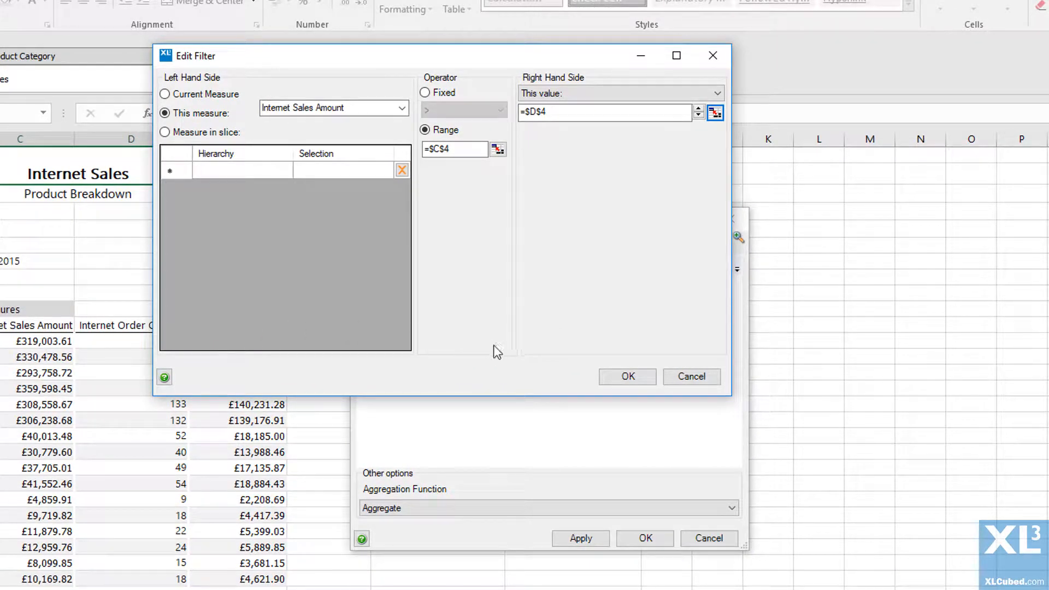
{"action": "left_click", "coordinate": [626, 376]}
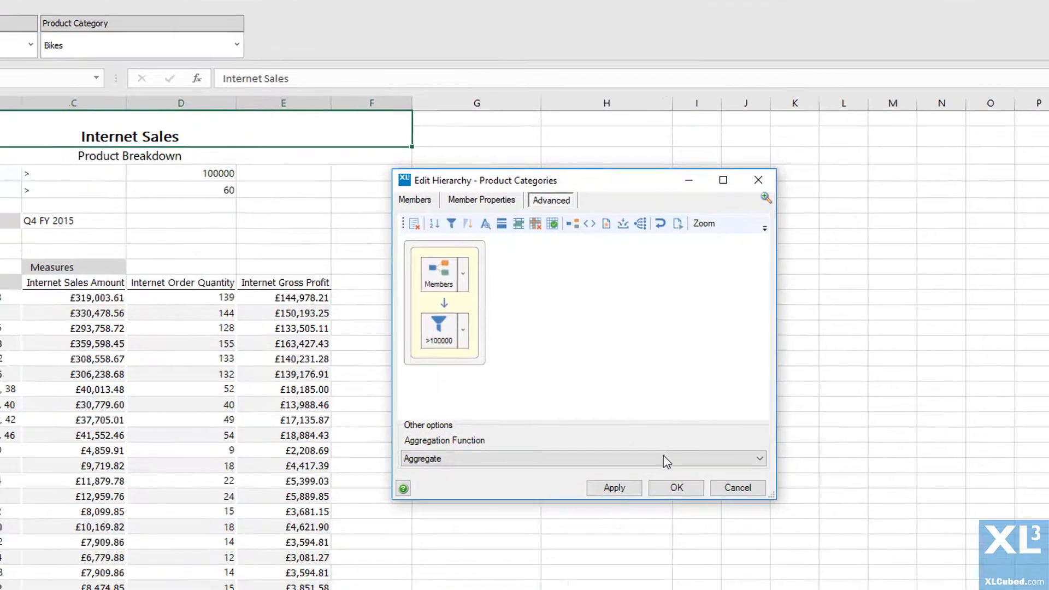
- Apply the filter so the grid lists only products with sales above 100000
{"action": "left_click", "coordinate": [675, 486]}
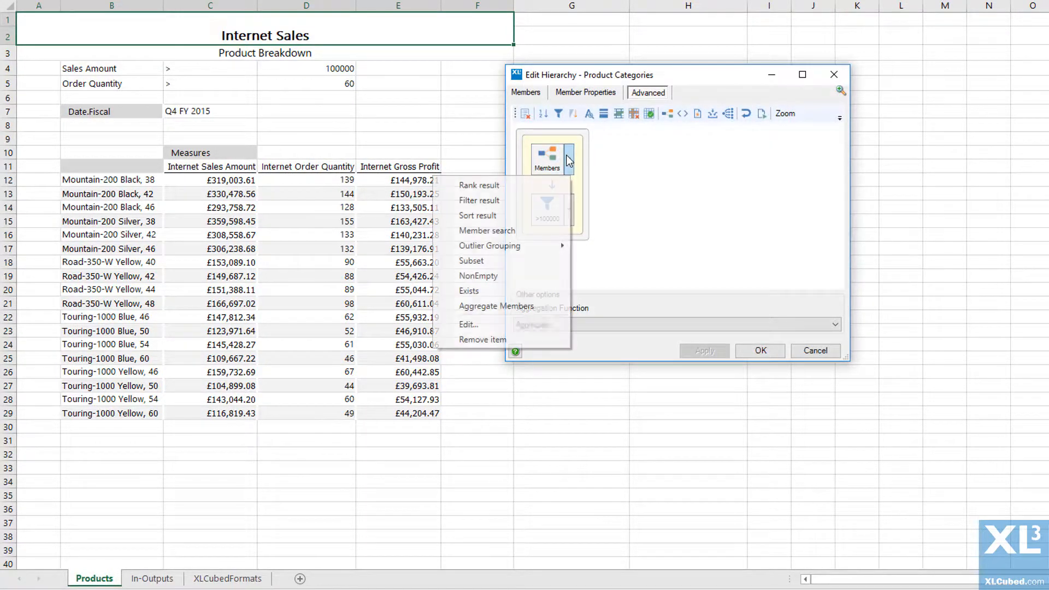
- Add an Internet Order Quantity filter with operator from $C$5 and its value cell (>60)
{"action": "left_click", "coordinate": [479, 200]}
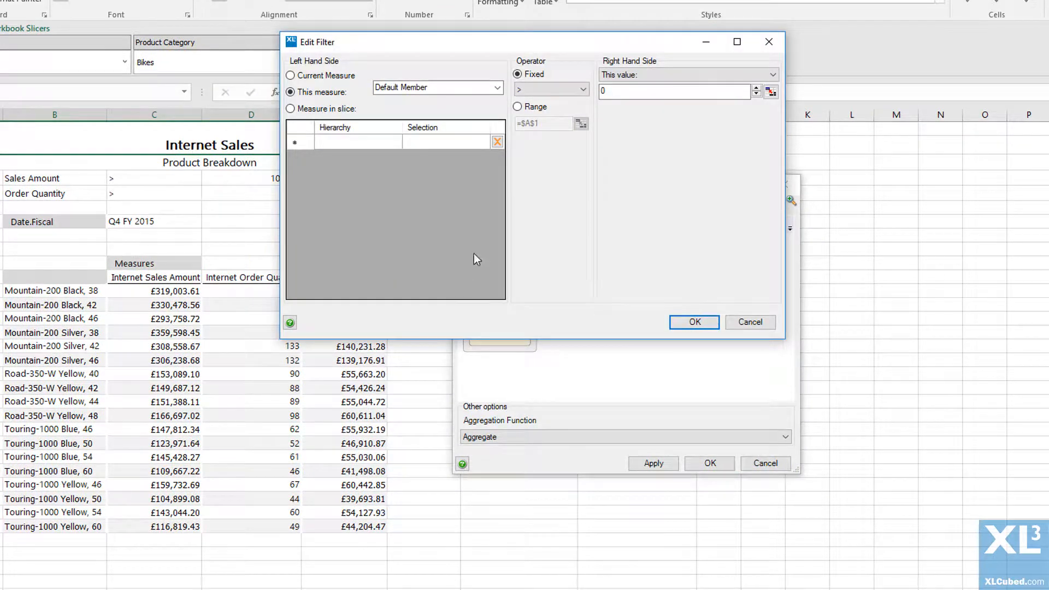
{"action": "left_click", "coordinate": [495, 87]}
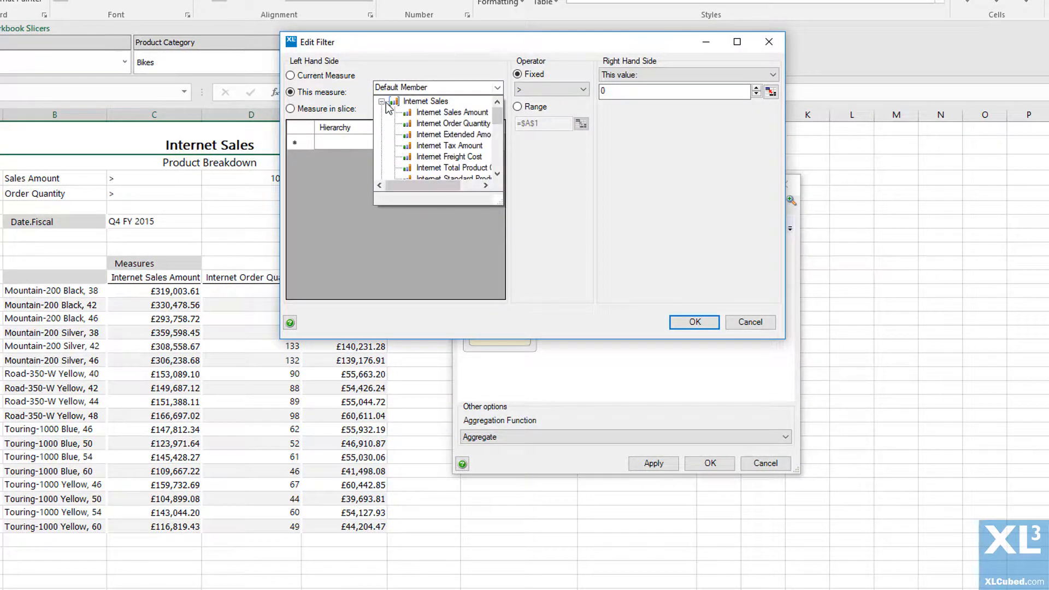
{"action": "left_click", "coordinate": [458, 123]}
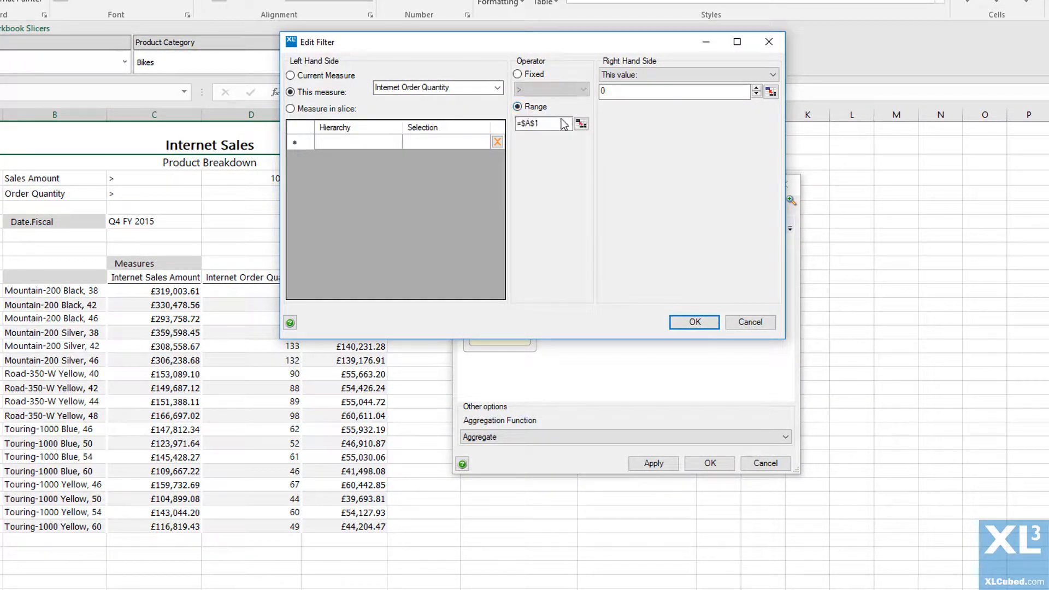
{"action": "left_click", "coordinate": [580, 124]}
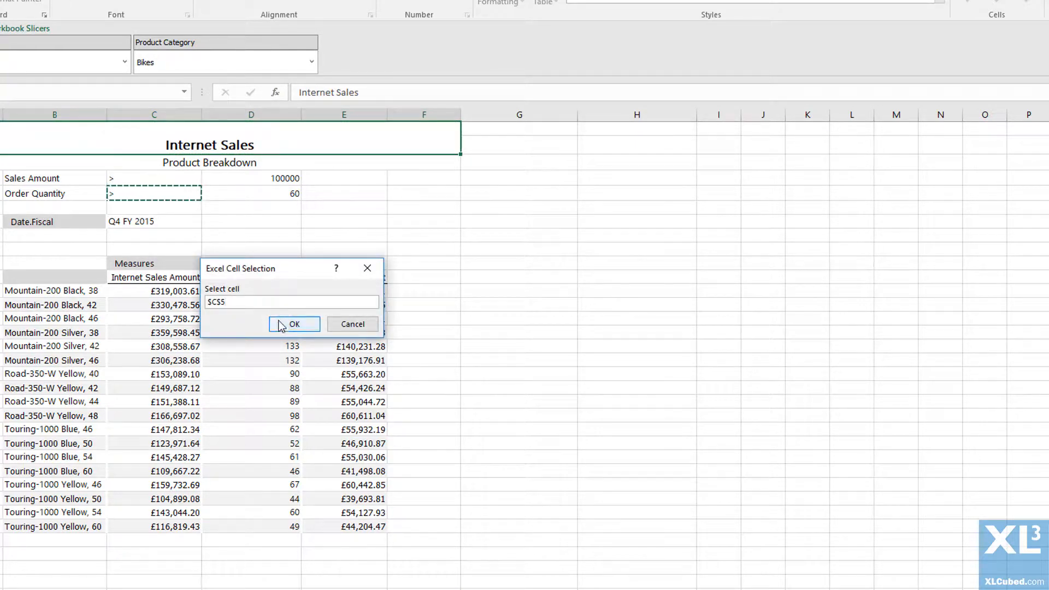
{"action": "left_click", "coordinate": [295, 324]}
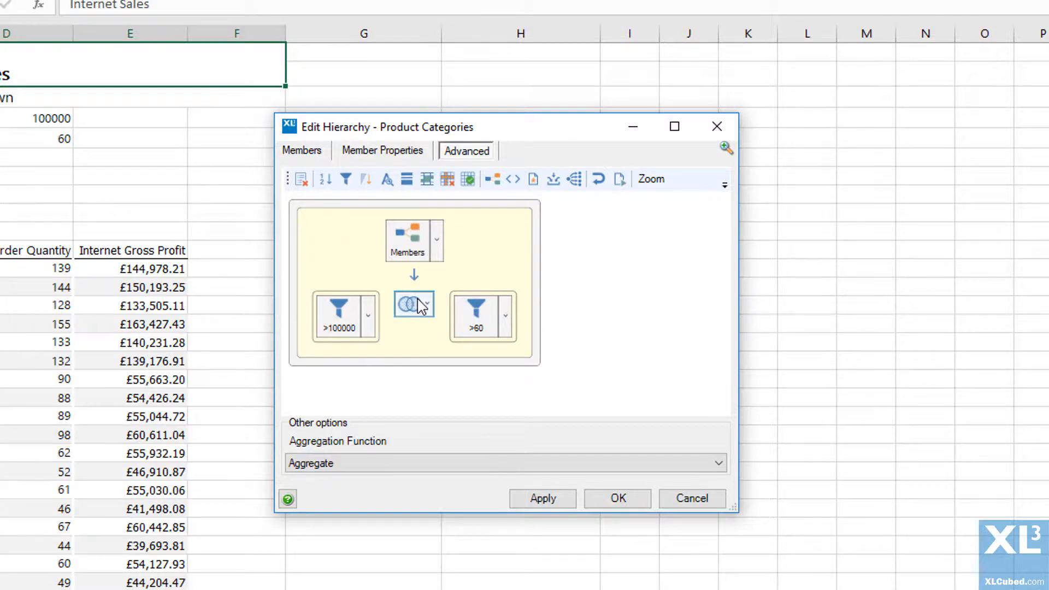
- Combine the two filters with 'Add - left and right sides combined' and apply to the grid
{"action": "left_click", "coordinate": [426, 304]}
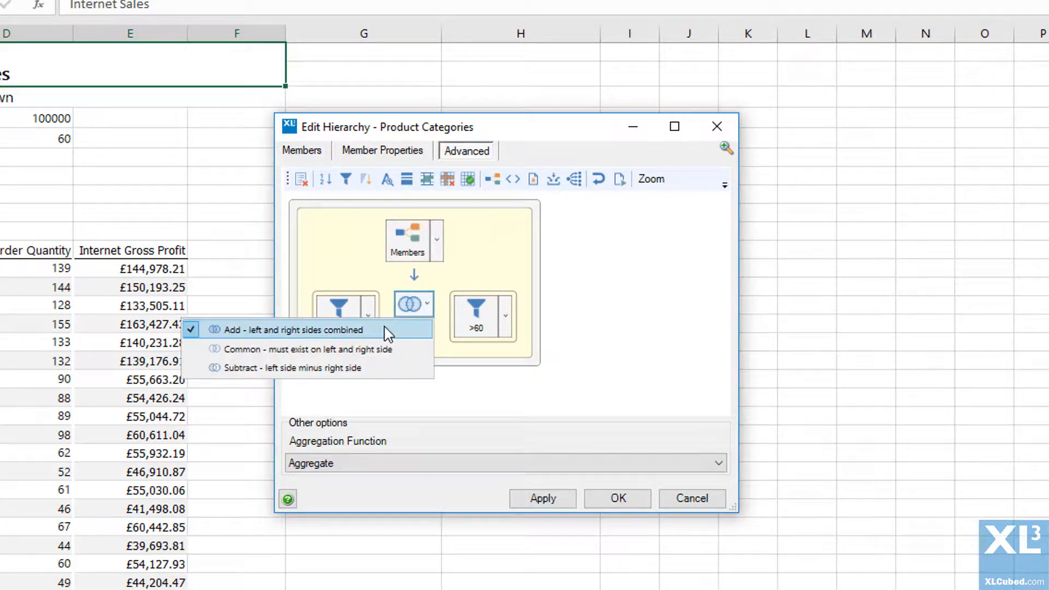
{"action": "left_click", "coordinate": [290, 329]}
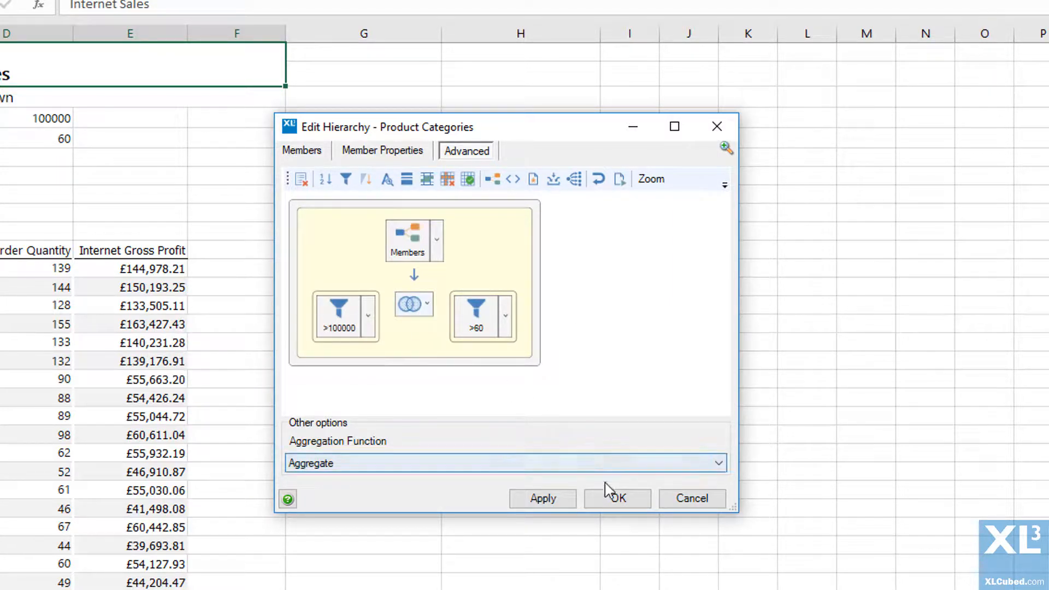
{"action": "left_click", "coordinate": [616, 498]}
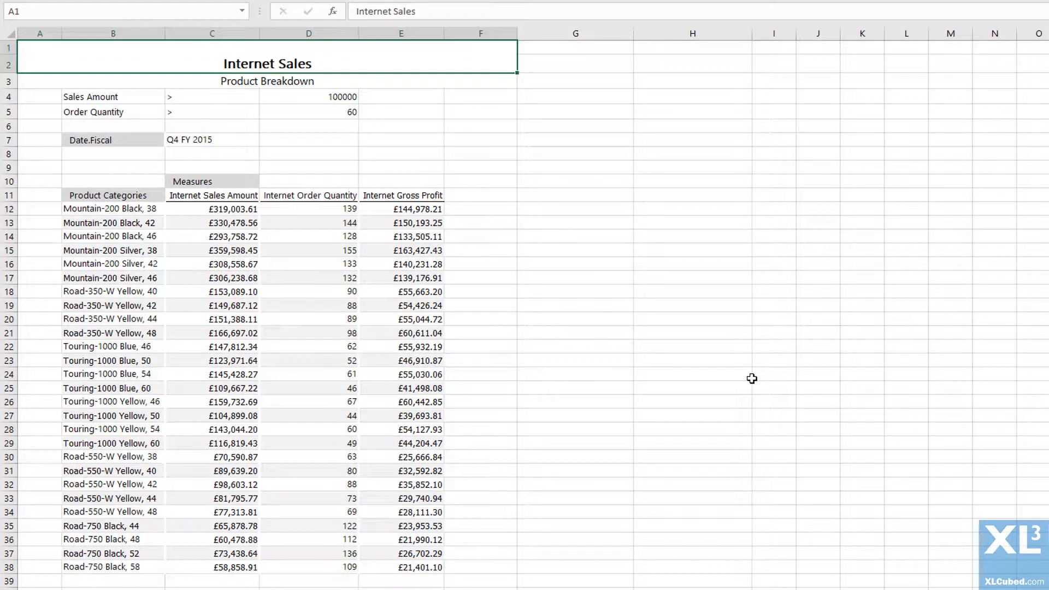
{"action": "mouse_move", "coordinate": [255, 235]}
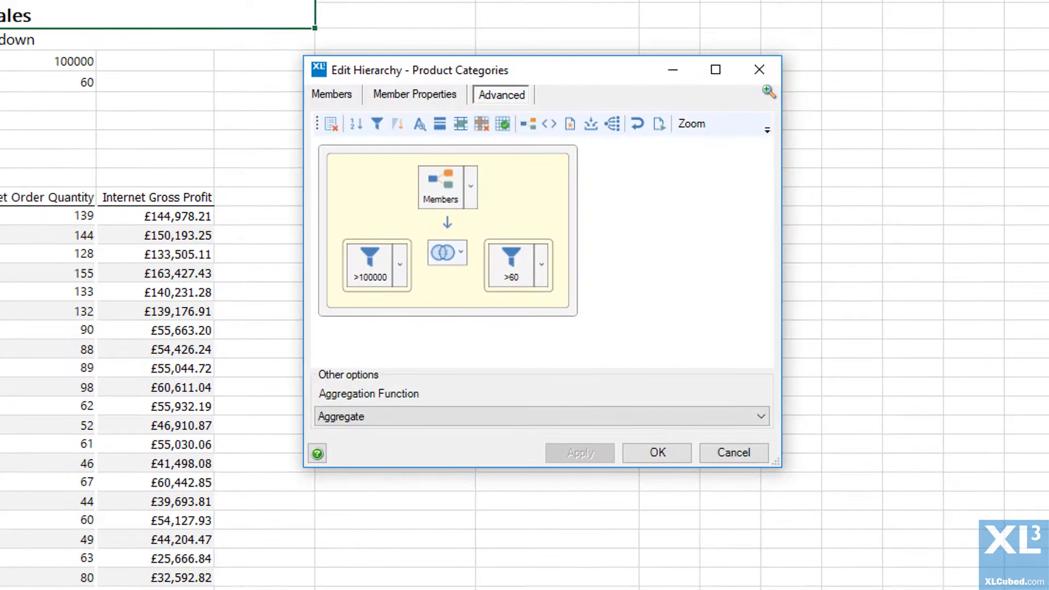
- Switch the combine mode to 'Common - must exist on left and right side' and apply
{"action": "left_click", "coordinate": [446, 252]}
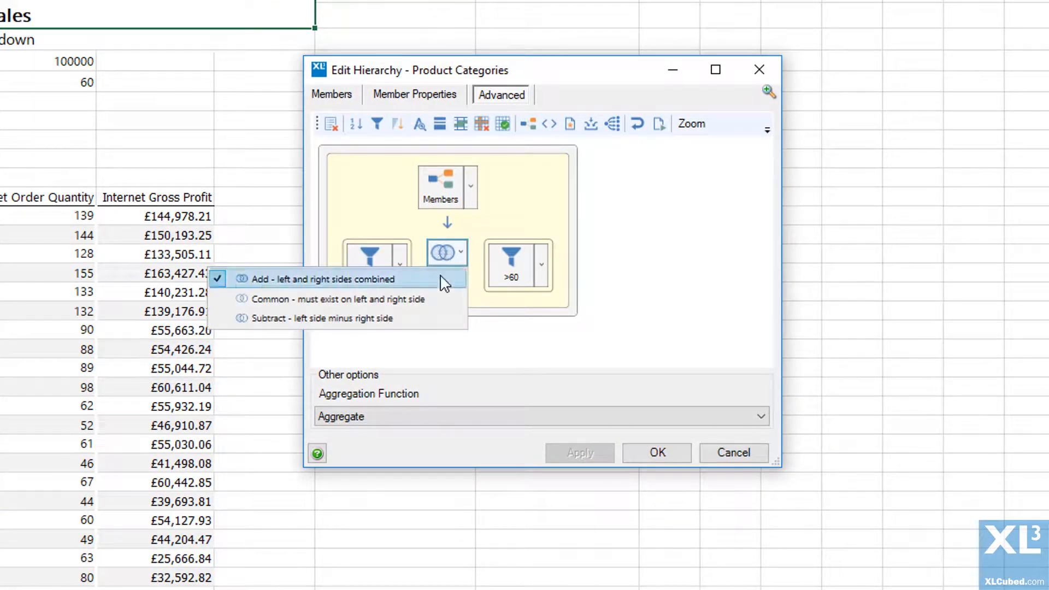
{"action": "left_click", "coordinate": [327, 279]}
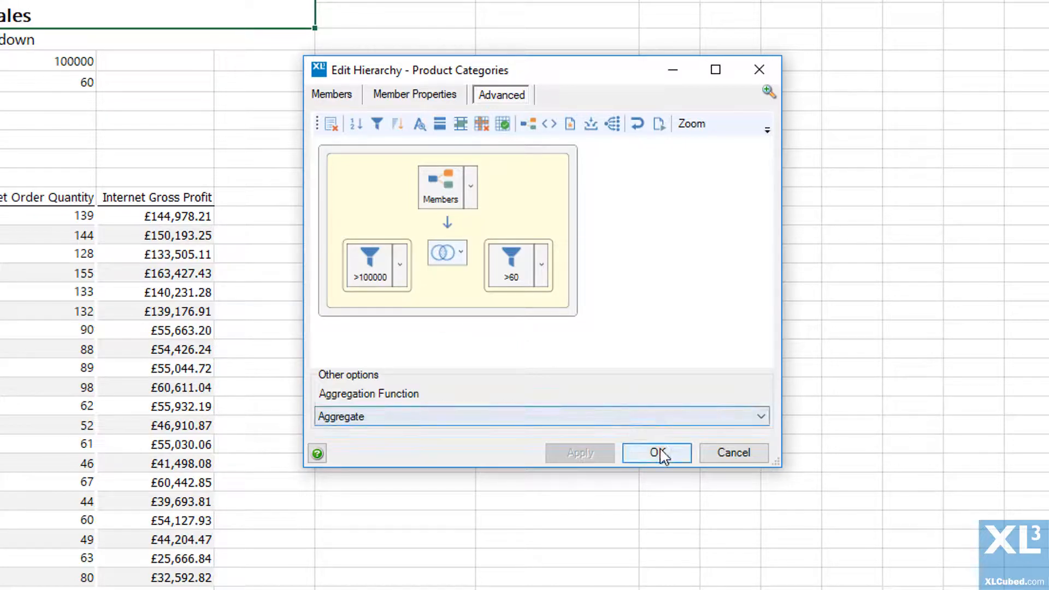
{"action": "left_click", "coordinate": [656, 453]}
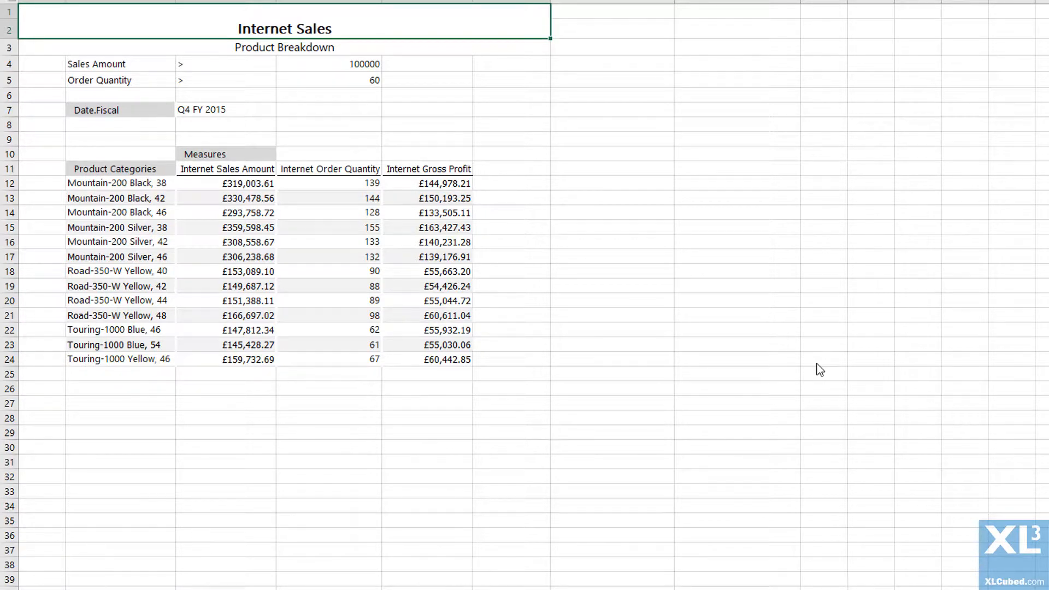
{"action": "mouse_move", "coordinate": [498, 209]}
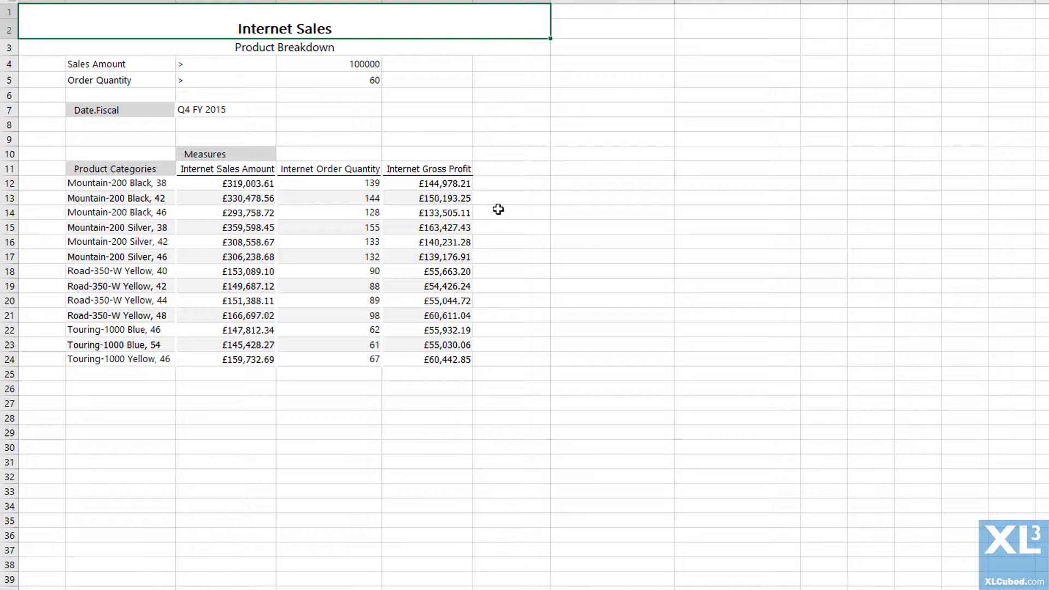
{"action": "left_click", "coordinate": [328, 80]}
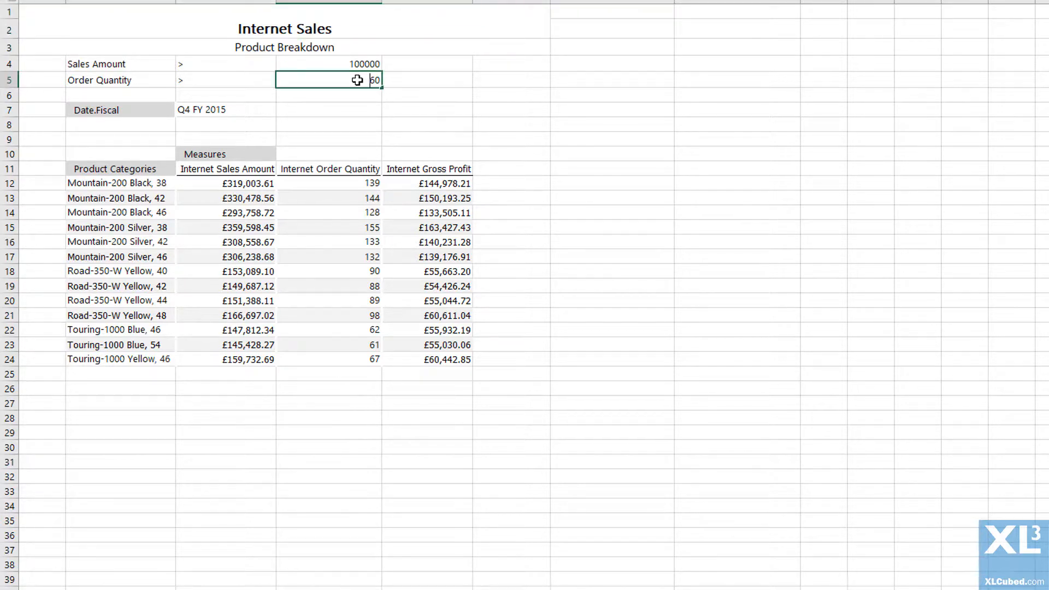